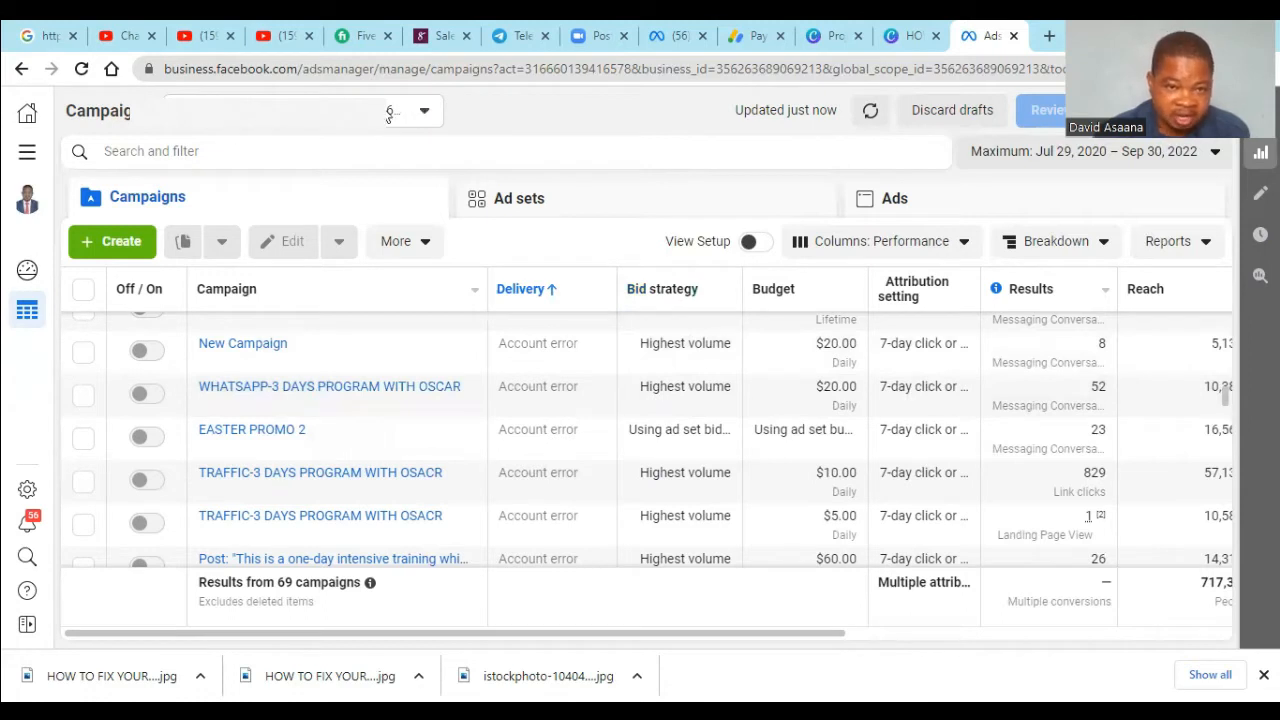
- Go from the error-filled campaigns list to Billing via All tools Shortcuts
left_click(390, 110)
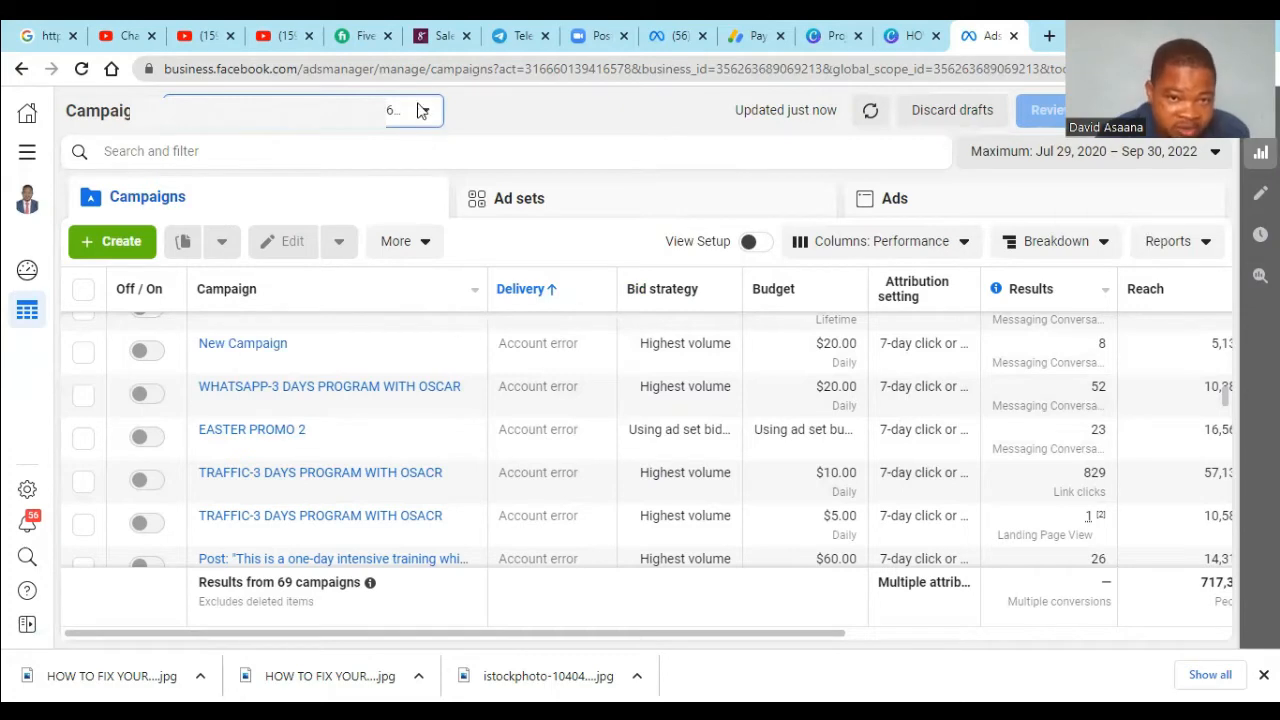
left_click(393, 110)
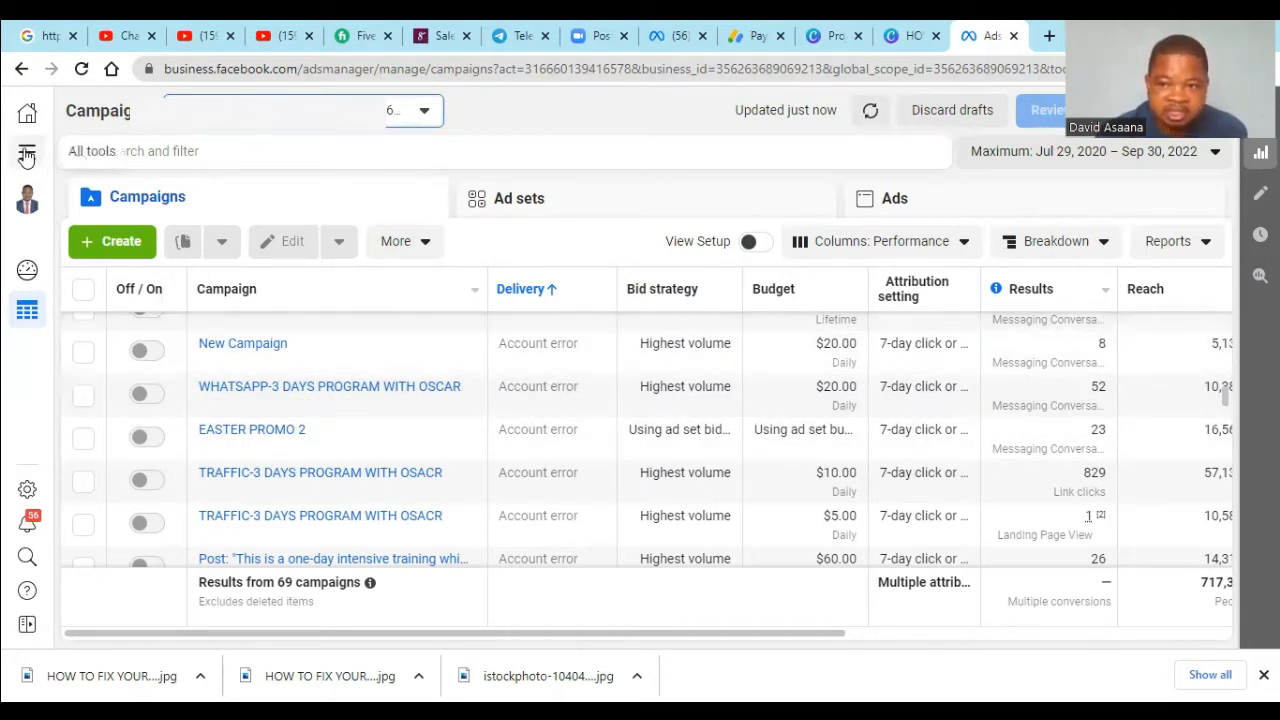
left_click(27, 155)
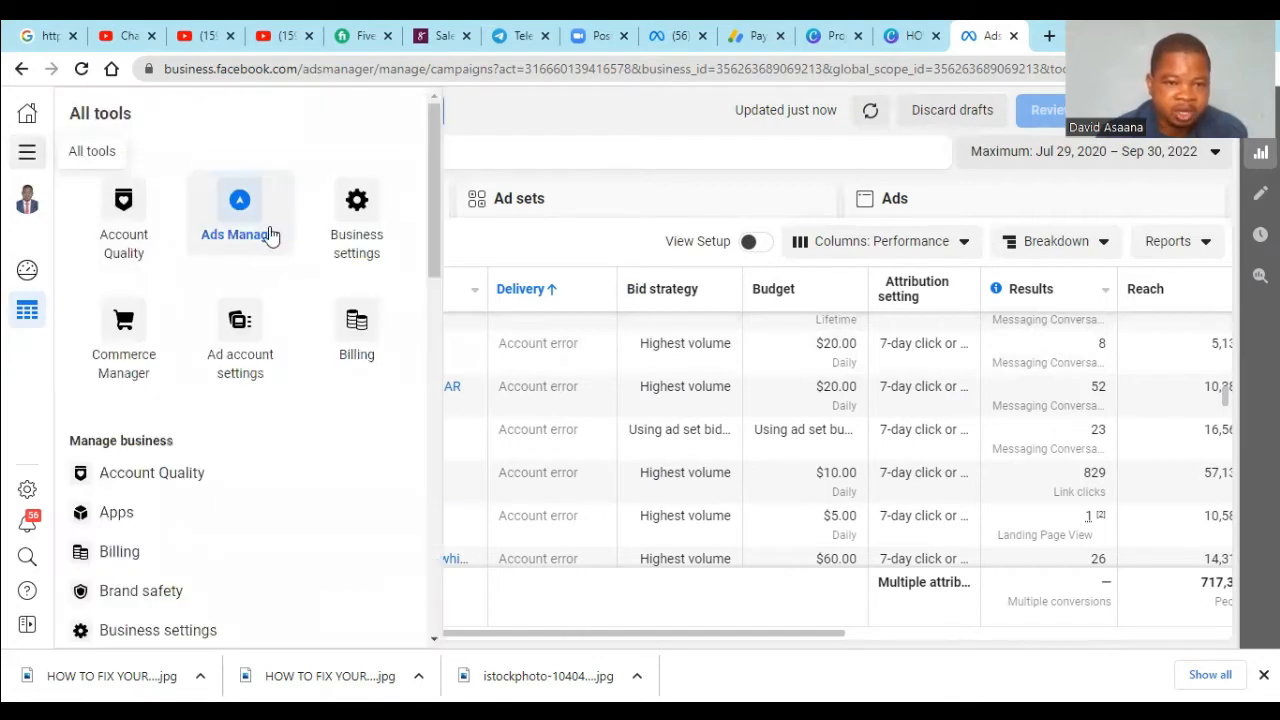
mouse_move(357, 330)
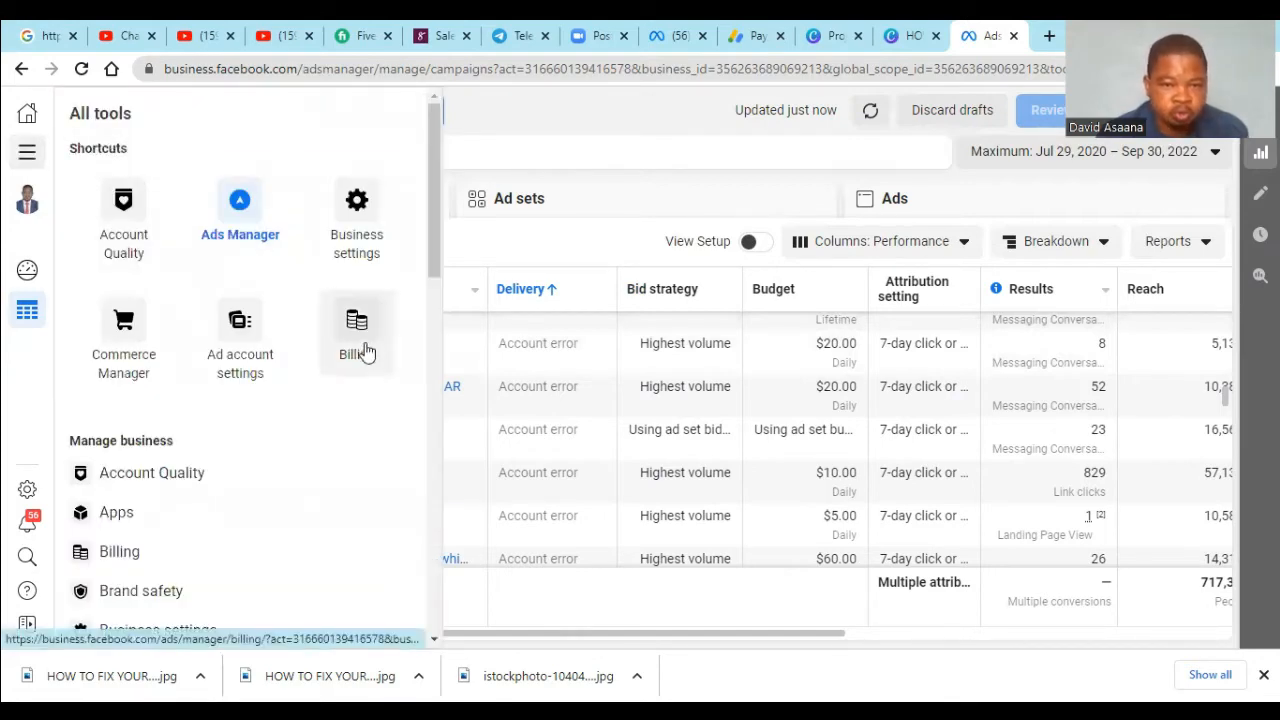
left_click(356, 330)
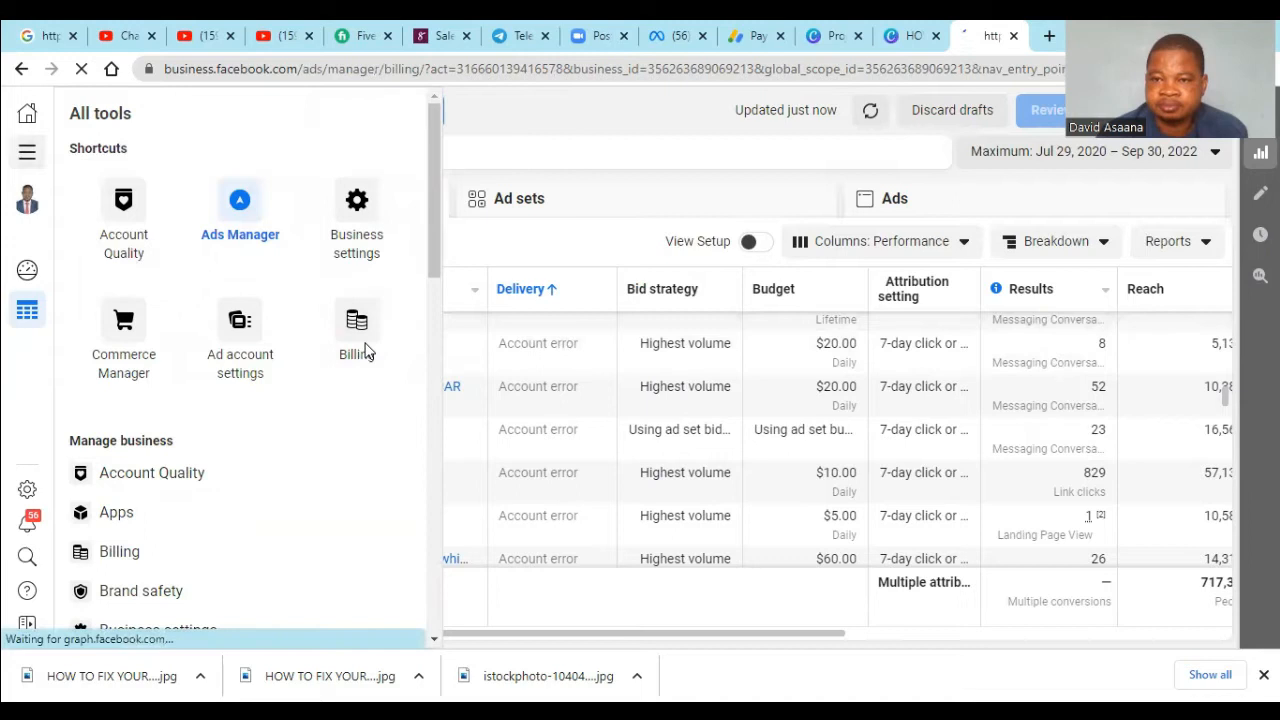
- Review Payment activity showing the $181.73 outstanding balance and recent transactions
left_click(356, 330)
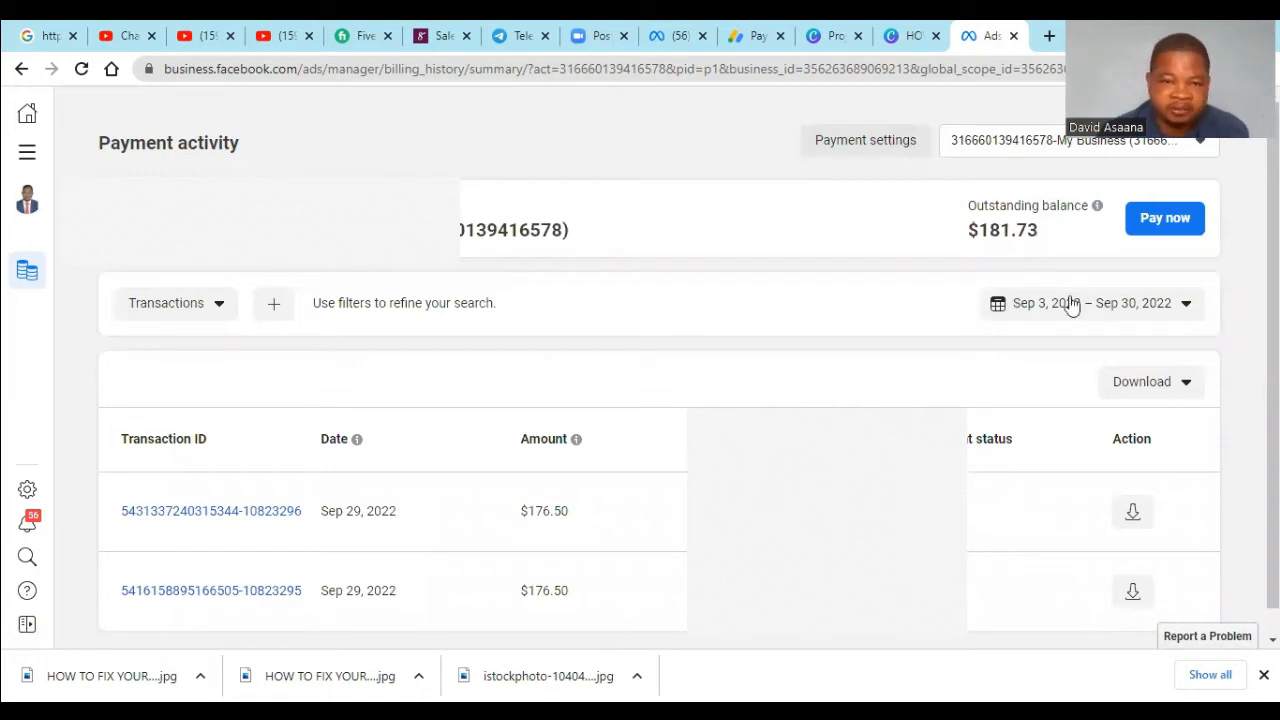
mouse_move(668, 153)
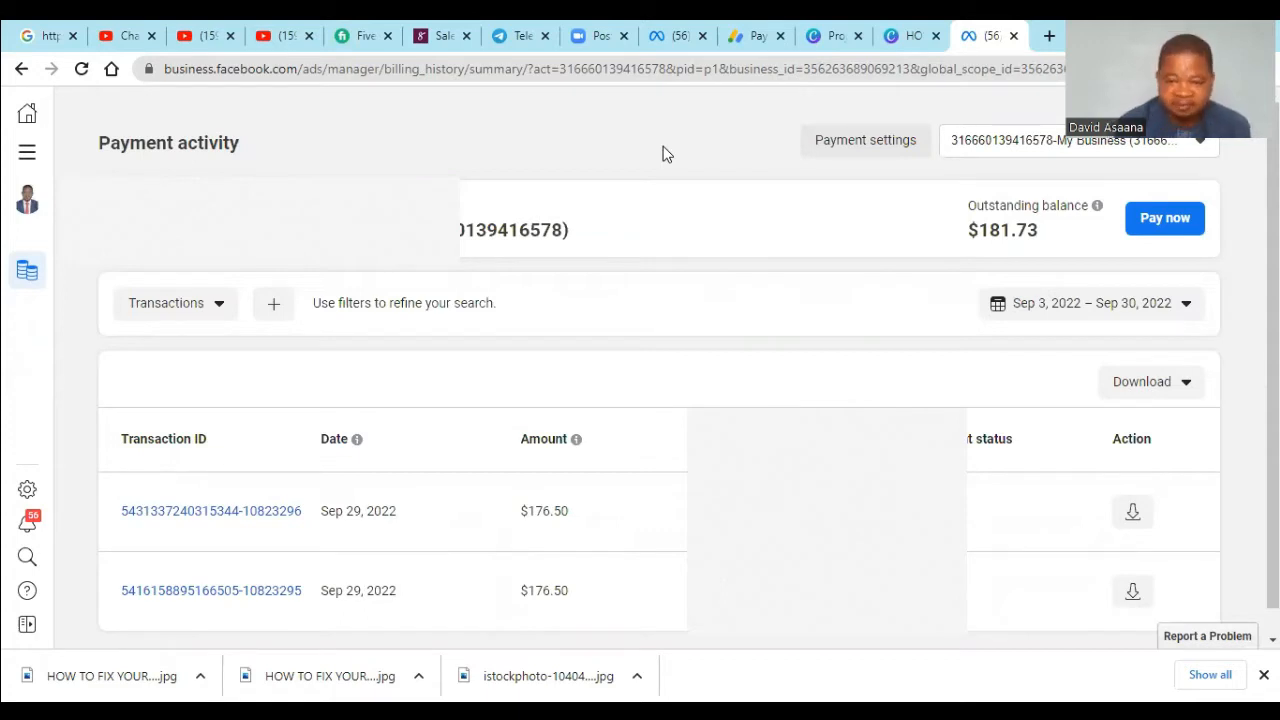
mouse_move(265, 551)
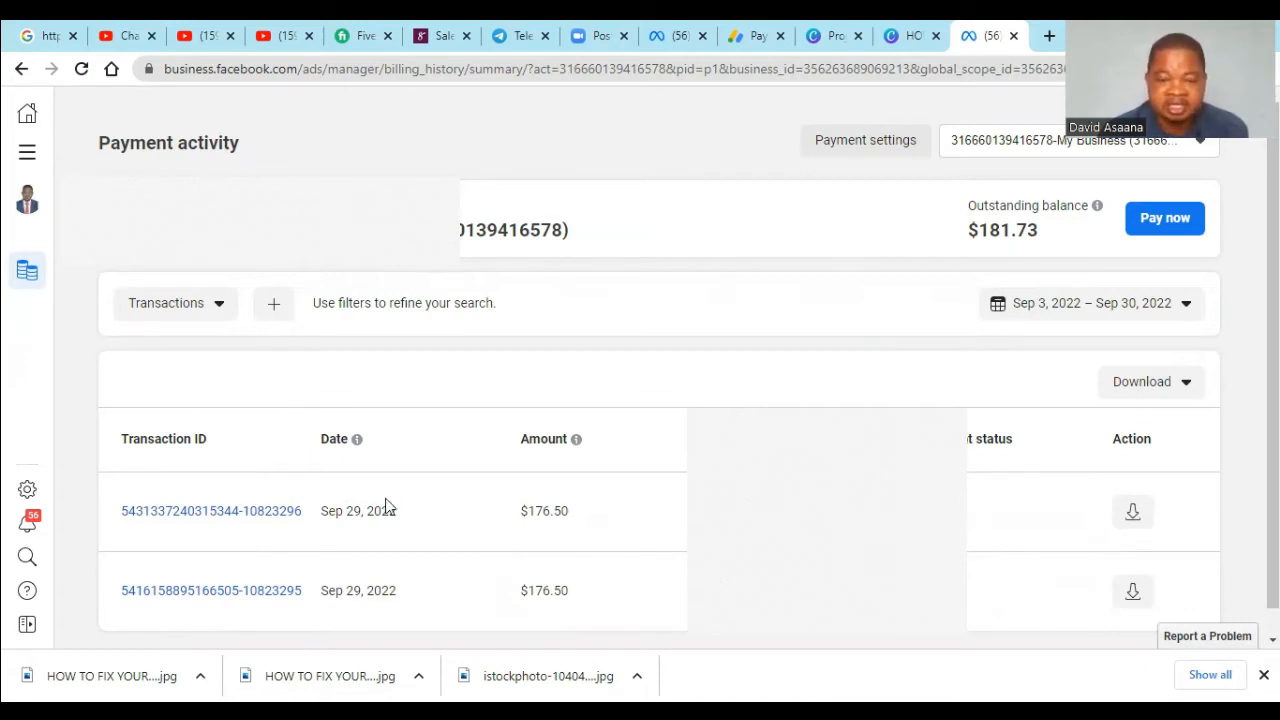
mouse_move(757, 178)
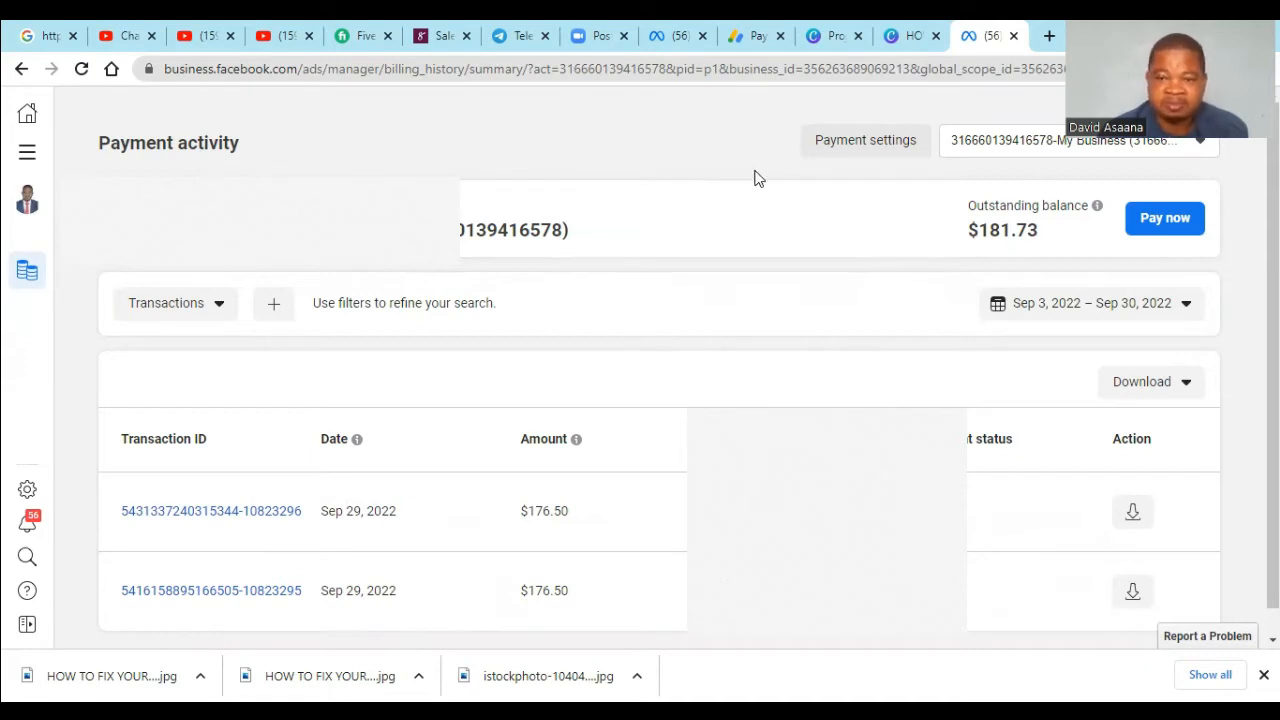
mouse_move(785, 175)
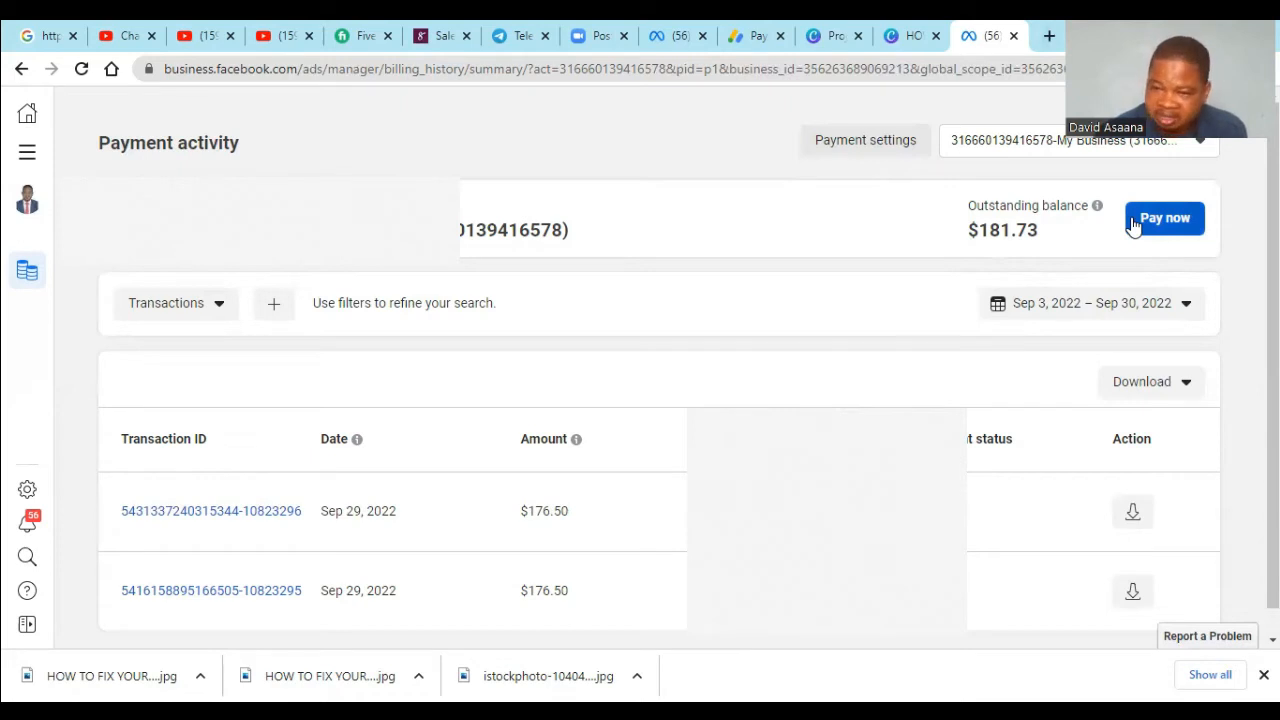
mouse_move(1063, 241)
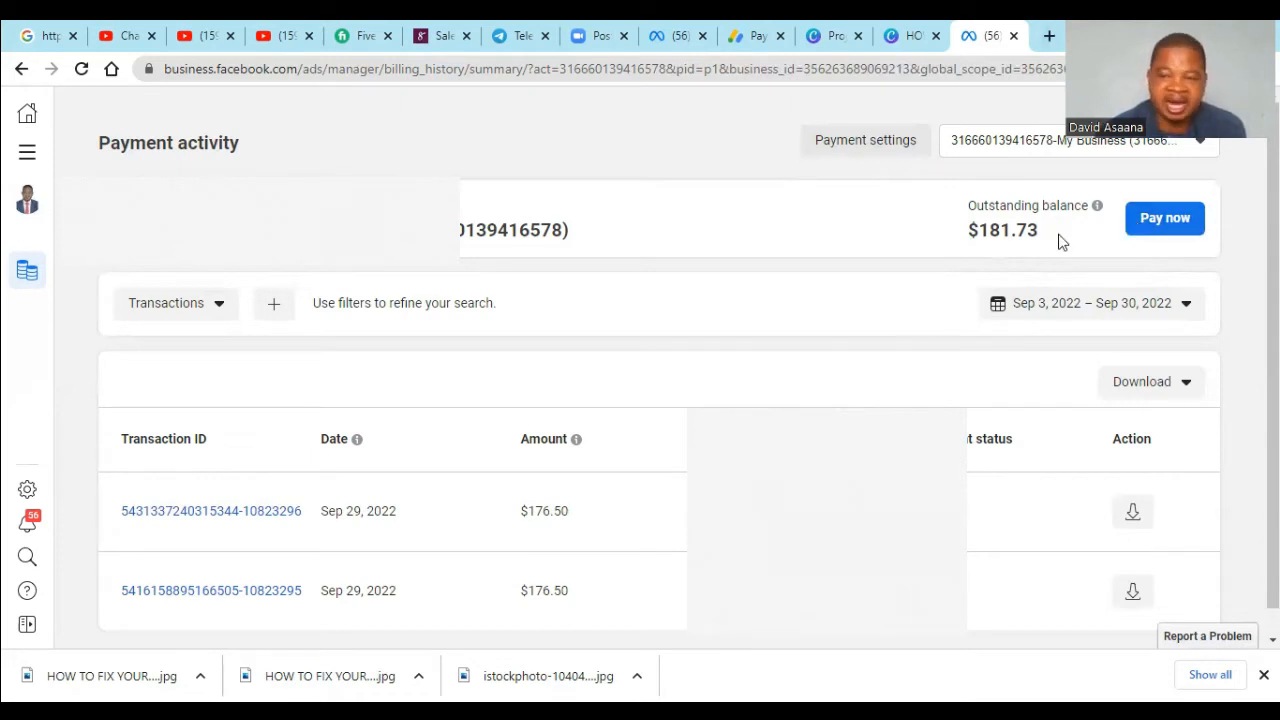
mouse_move(825, 250)
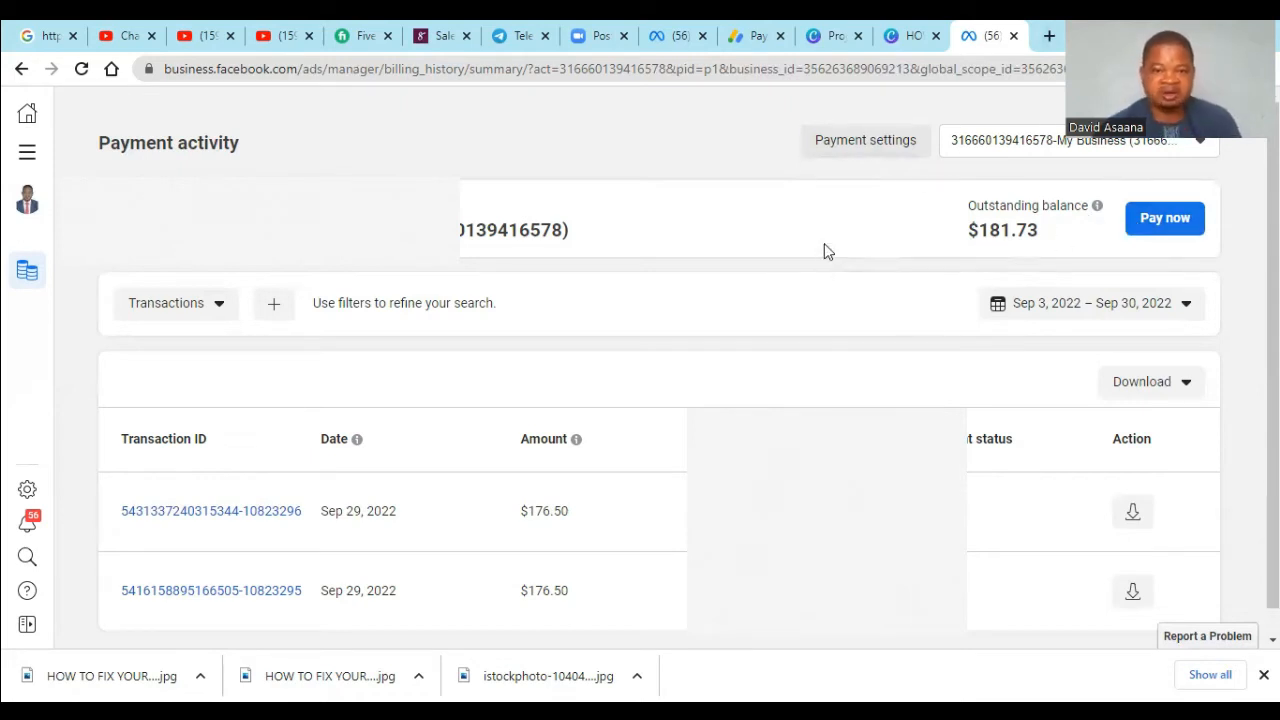
mouse_move(928, 270)
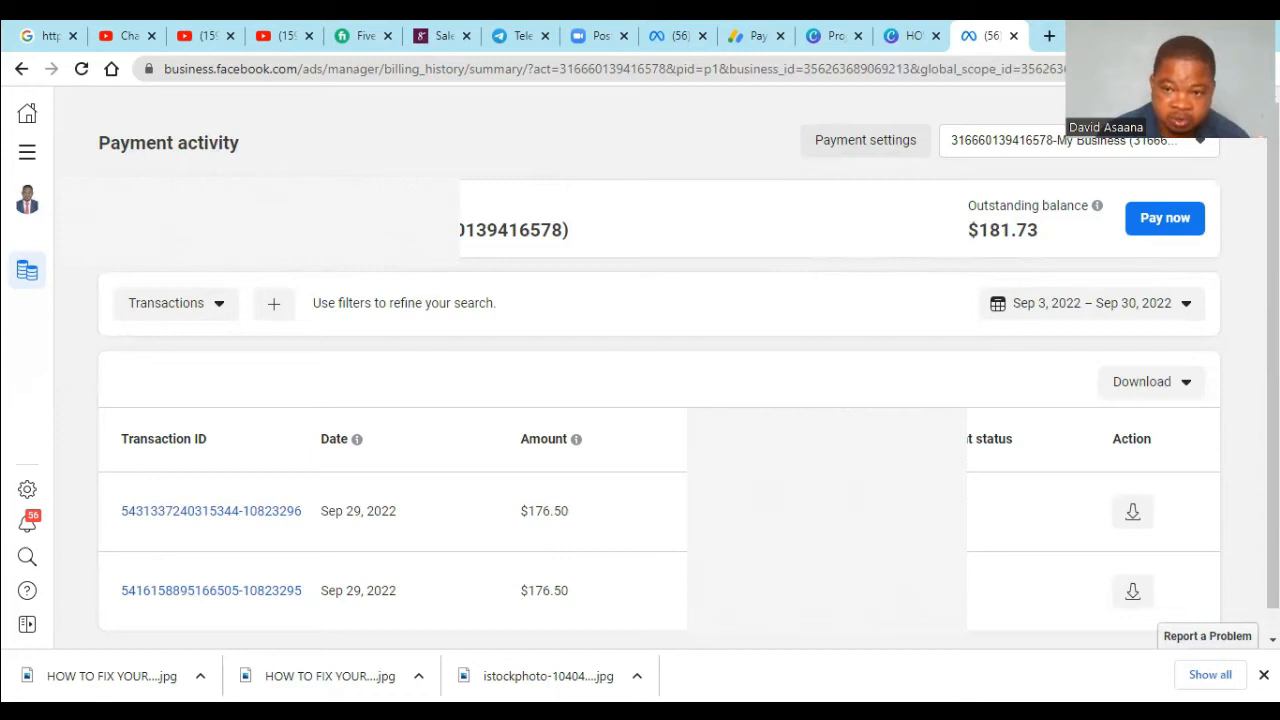
mouse_move(715, 283)
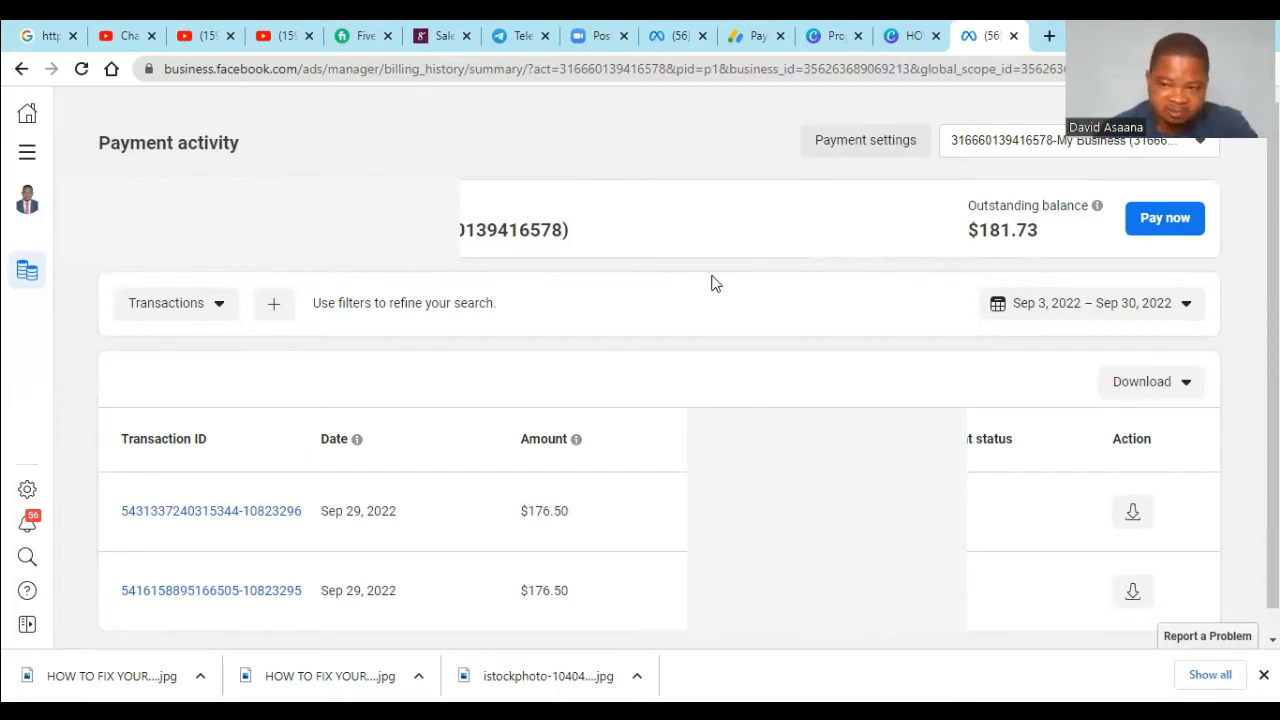
mouse_move(758, 287)
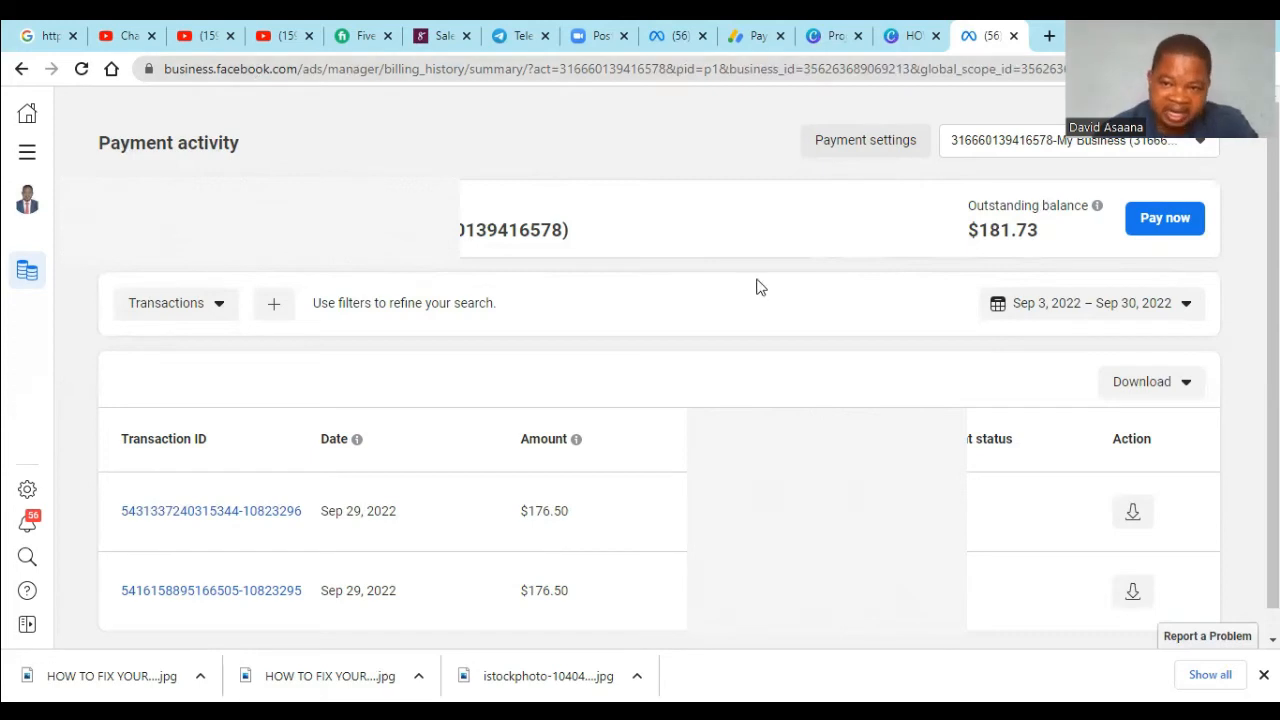
mouse_move(770, 152)
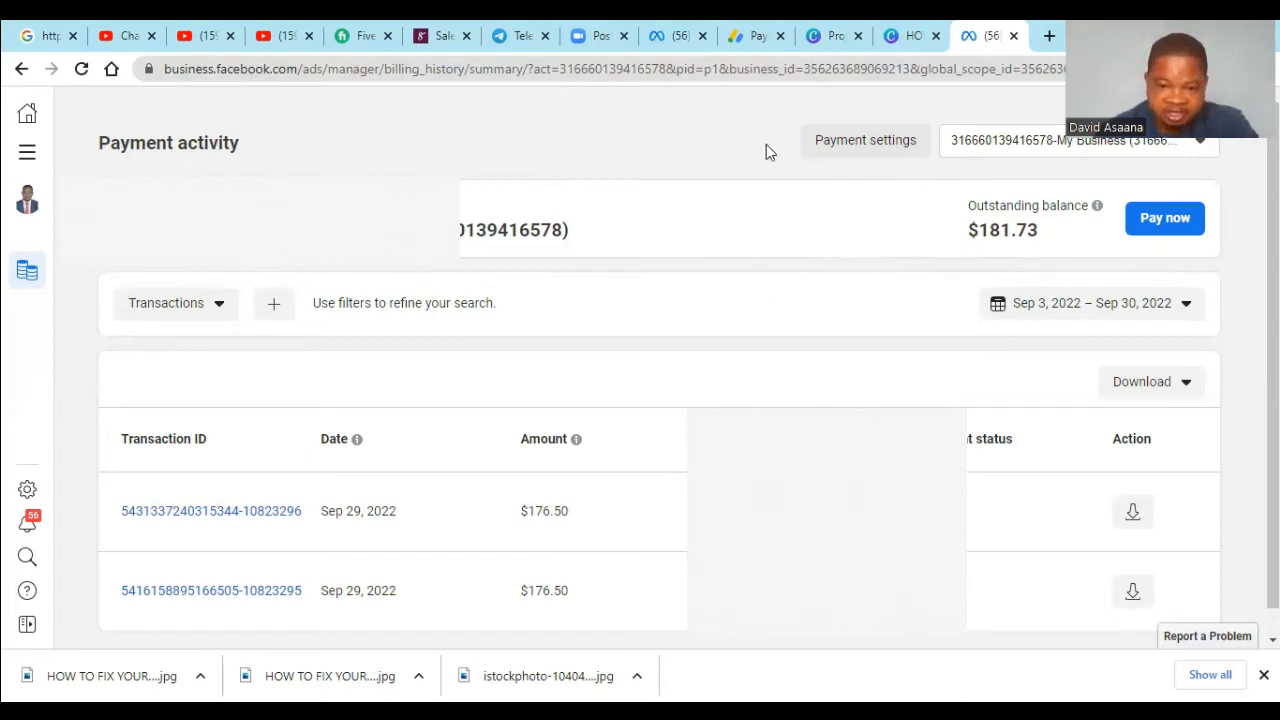
mouse_move(680, 191)
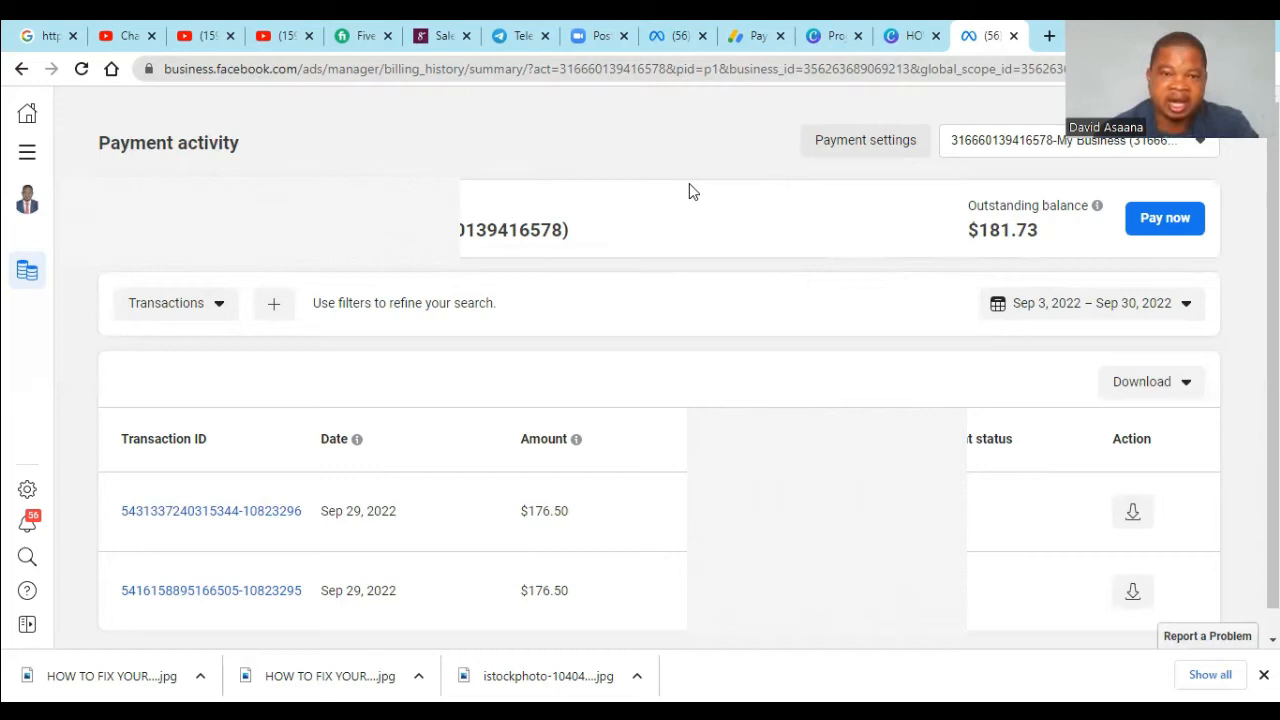
mouse_move(820, 150)
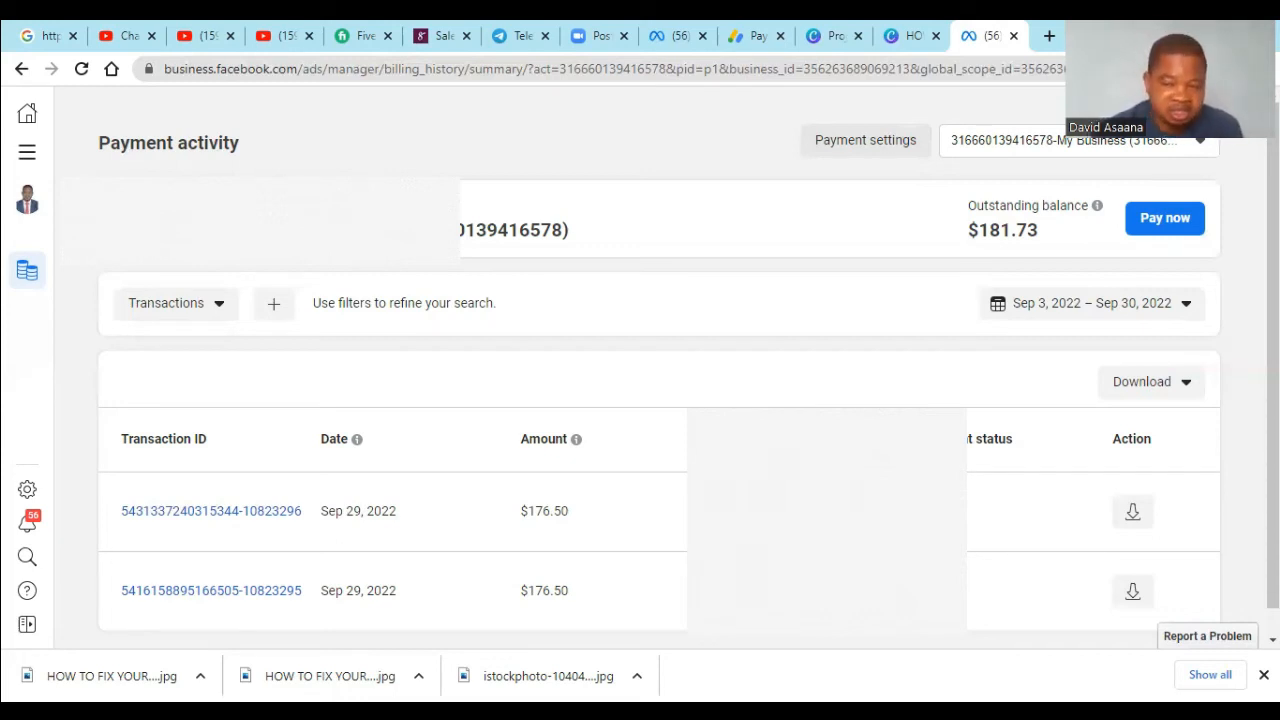
mouse_move(1165, 218)
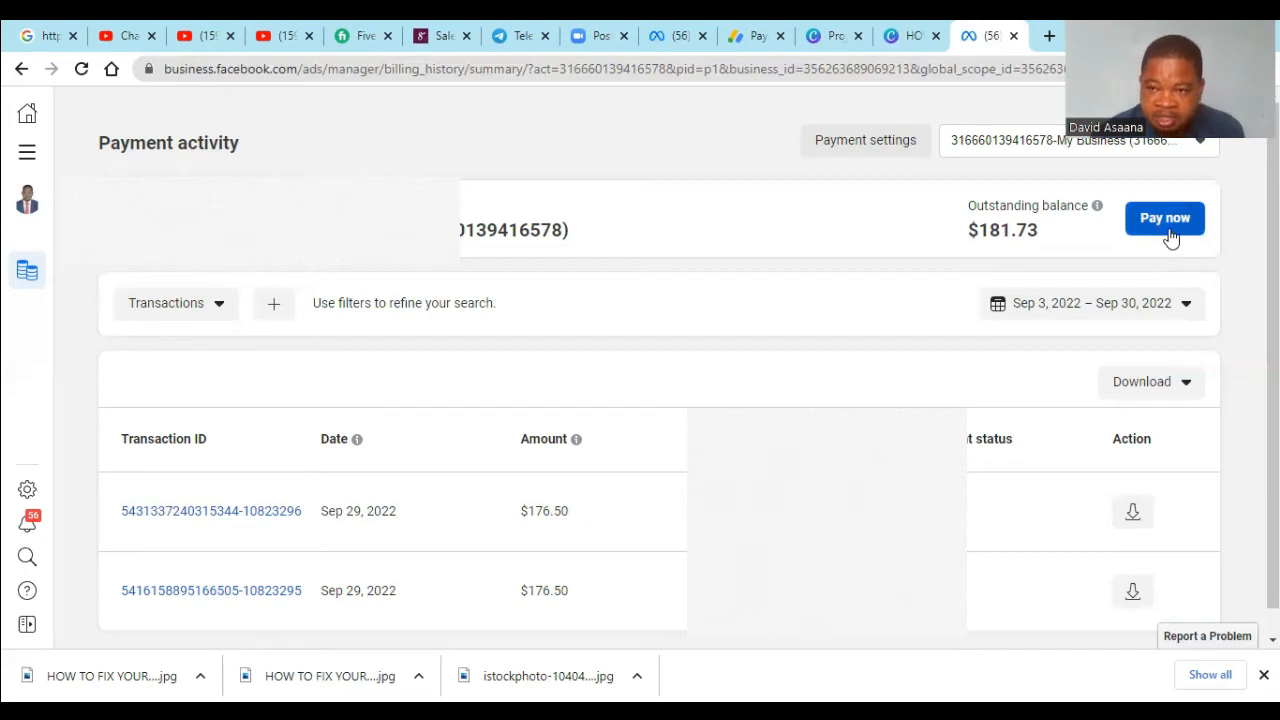
left_click(1164, 218)
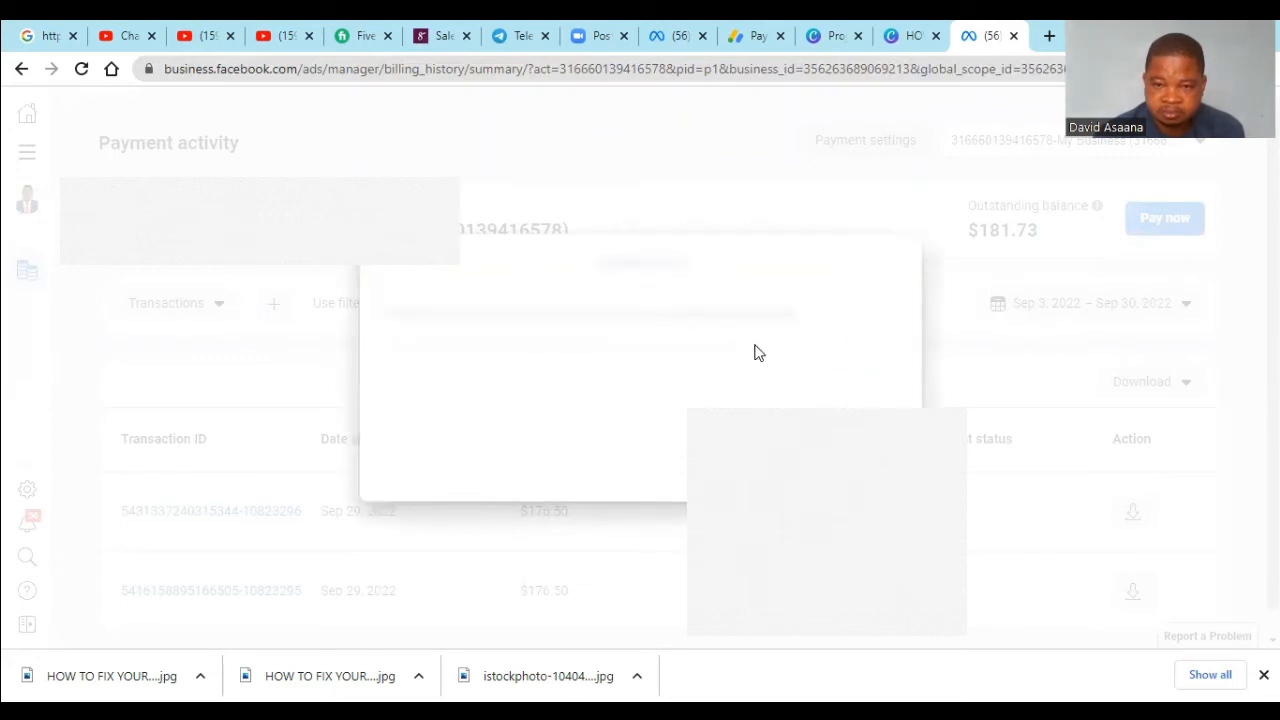
mouse_move(727, 289)
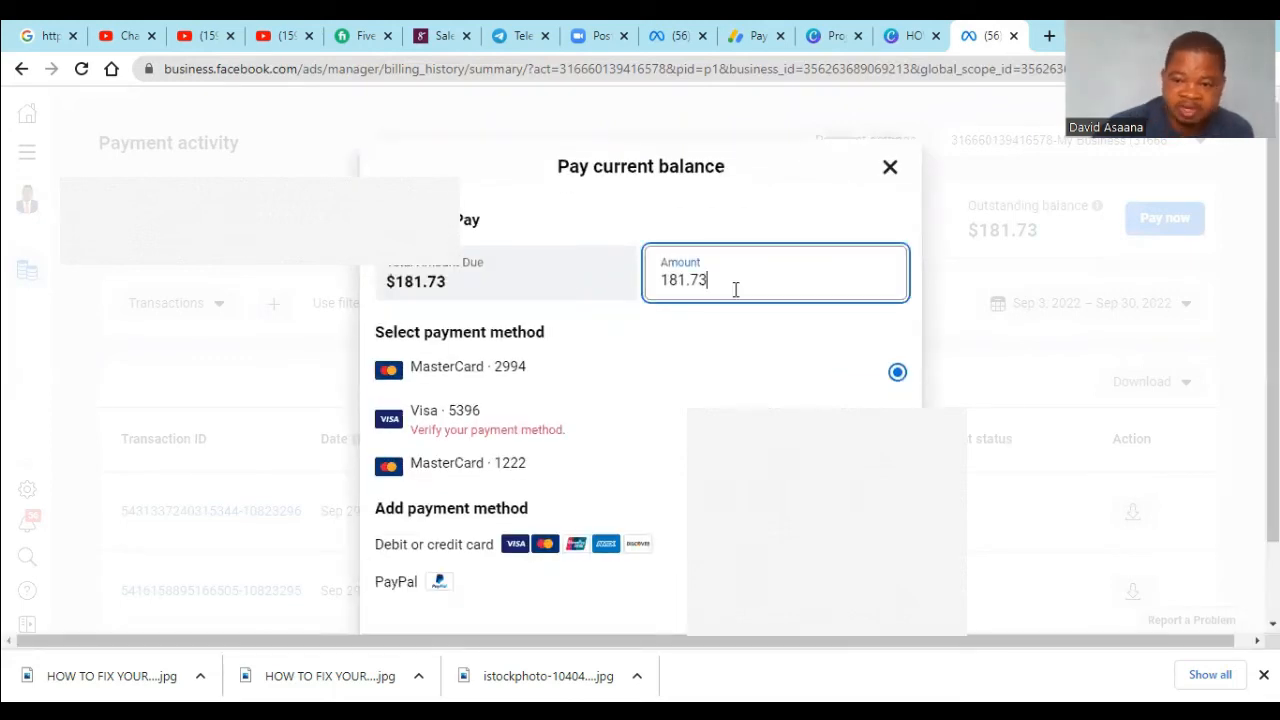
key("Backspace")
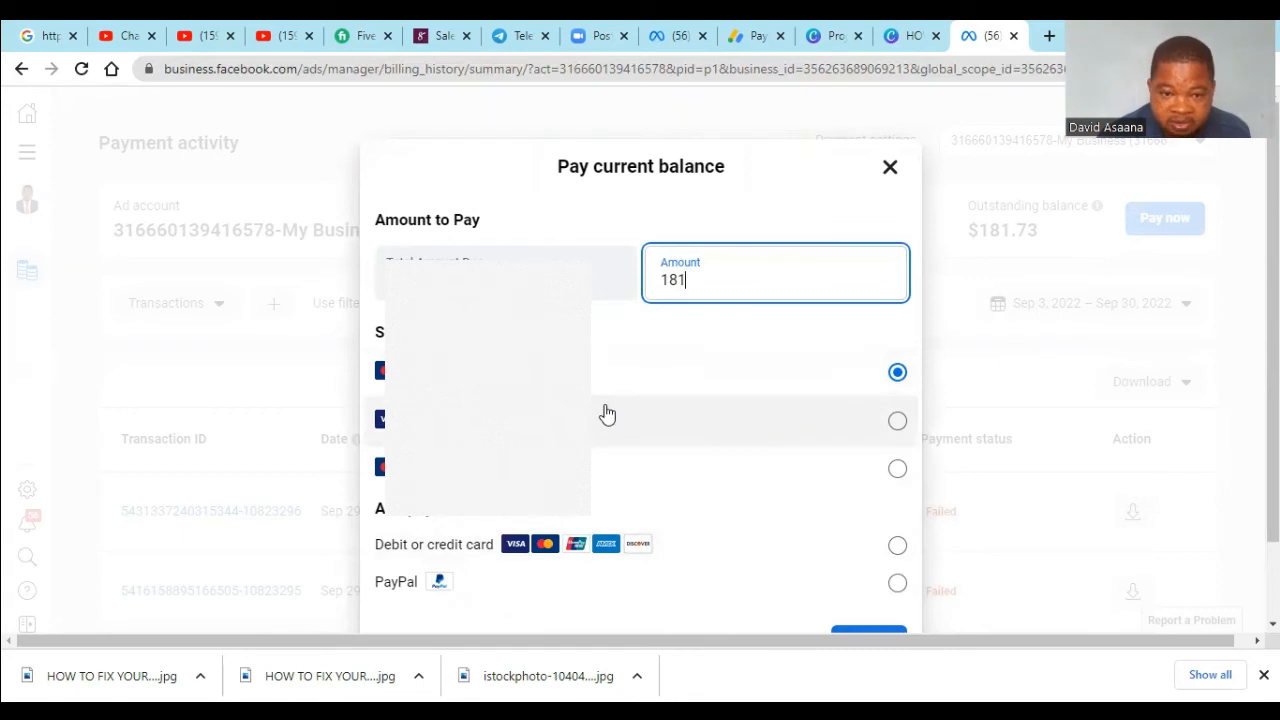
left_click(897, 420)
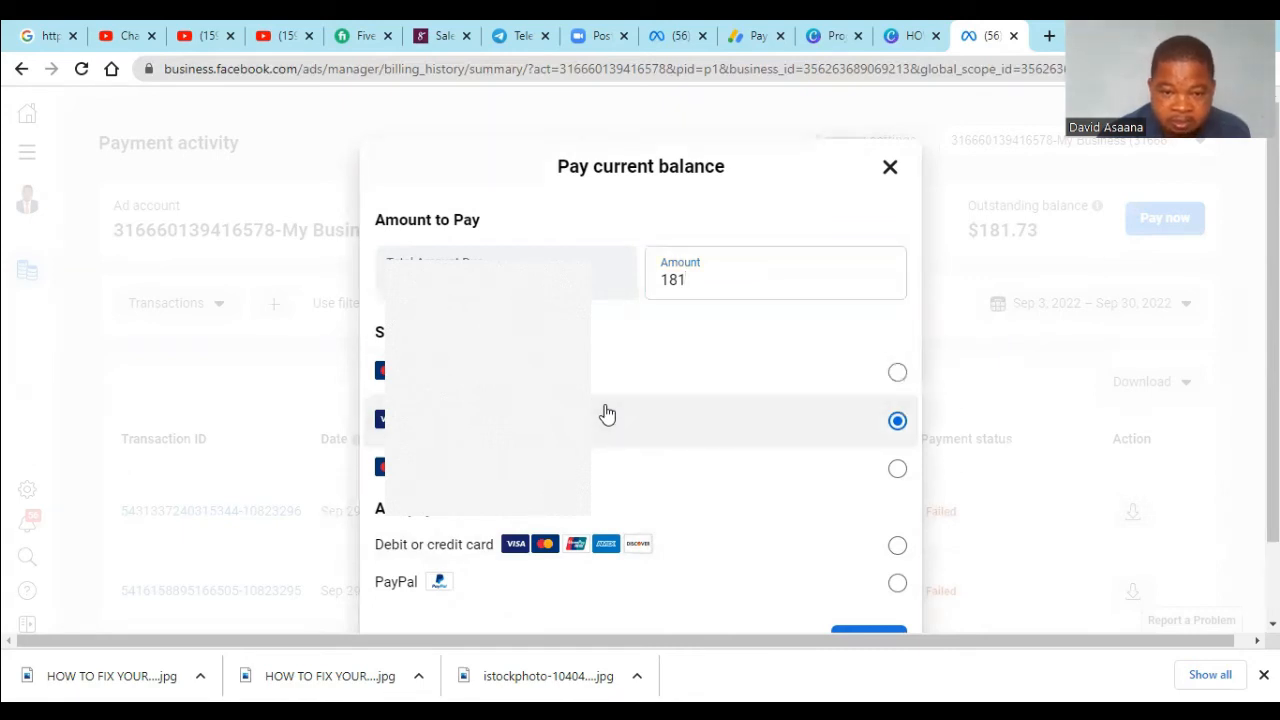
left_click(897, 468)
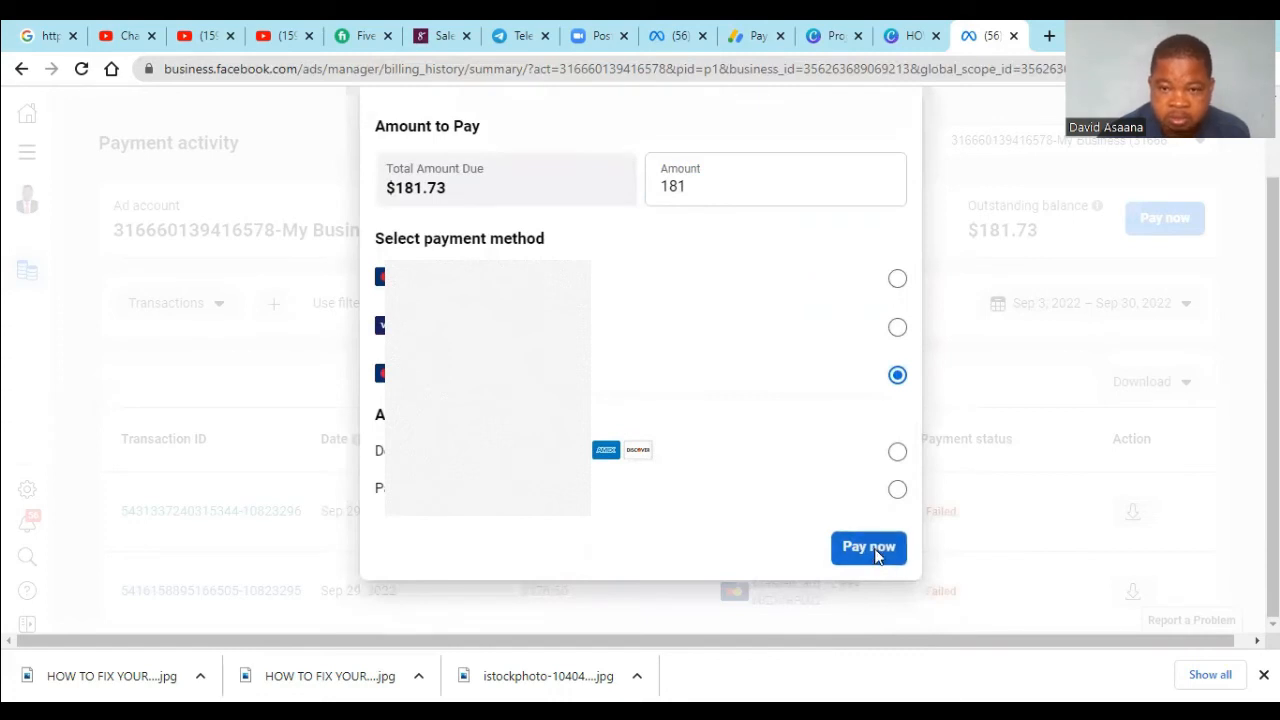
left_click(868, 547)
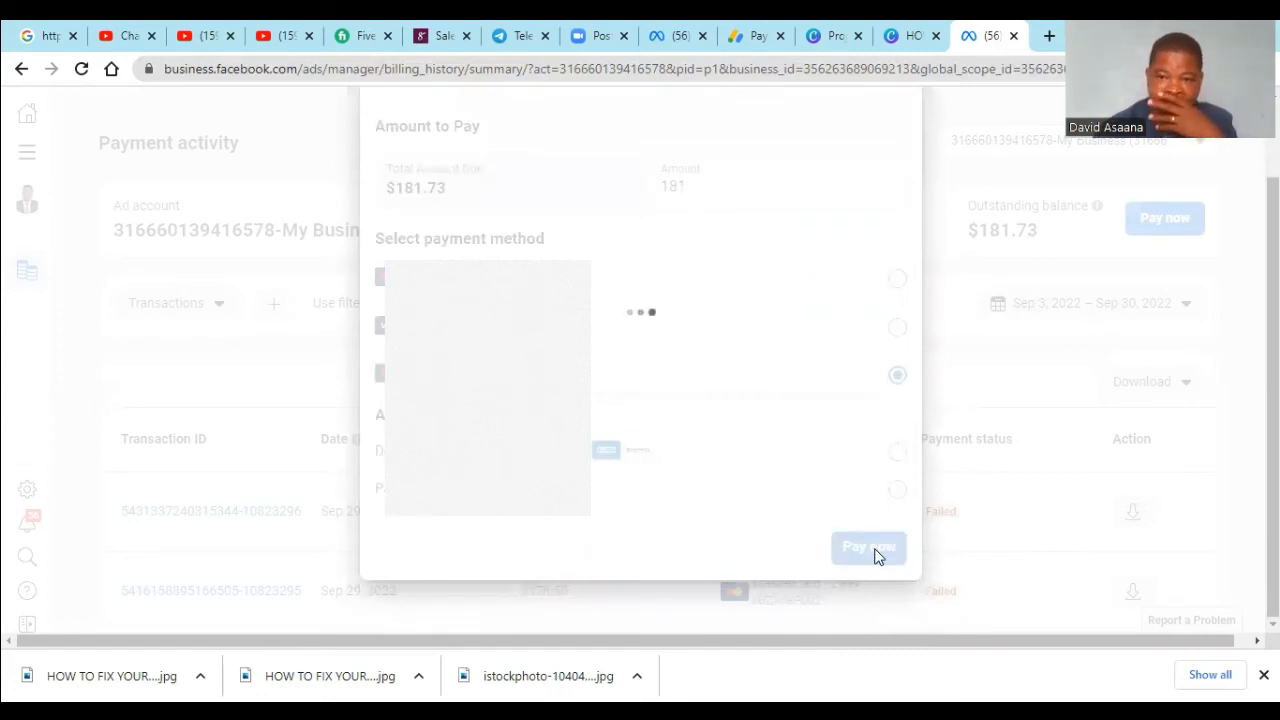
- Confirm the $181.00 payment and dismiss the Success dialog, leaving a $0.73 balance
left_click(868, 548)
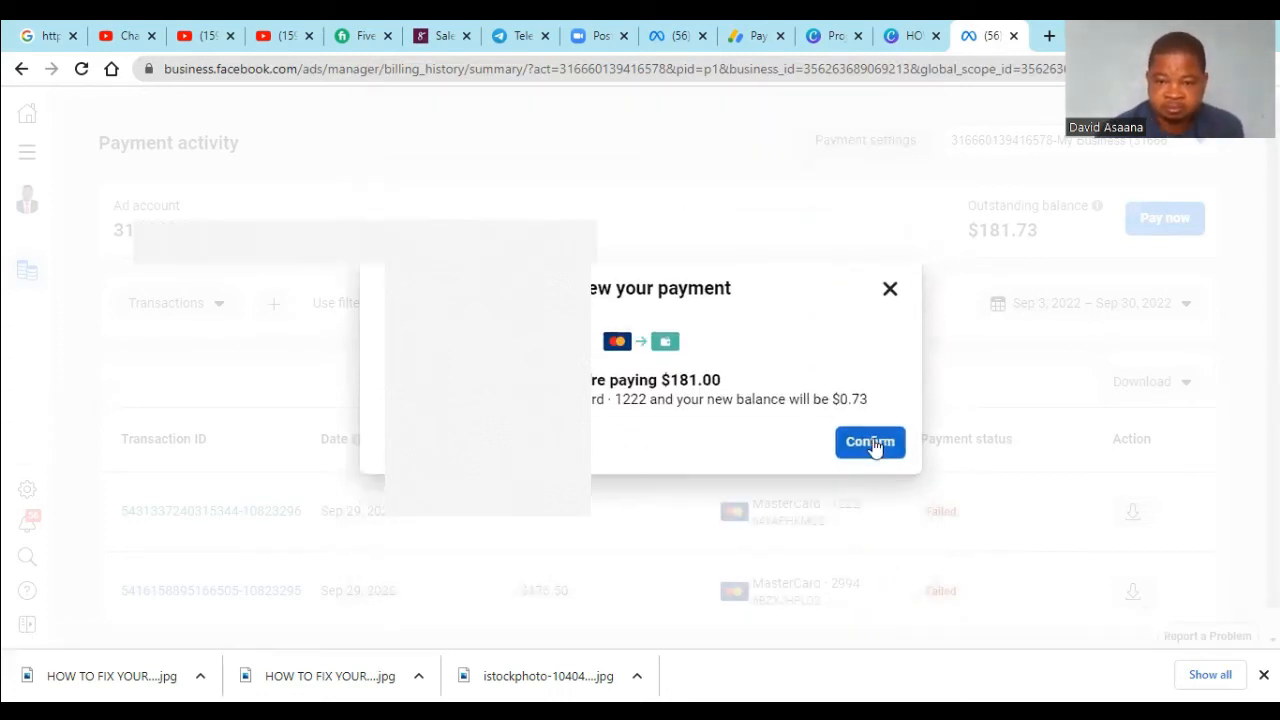
left_click(869, 442)
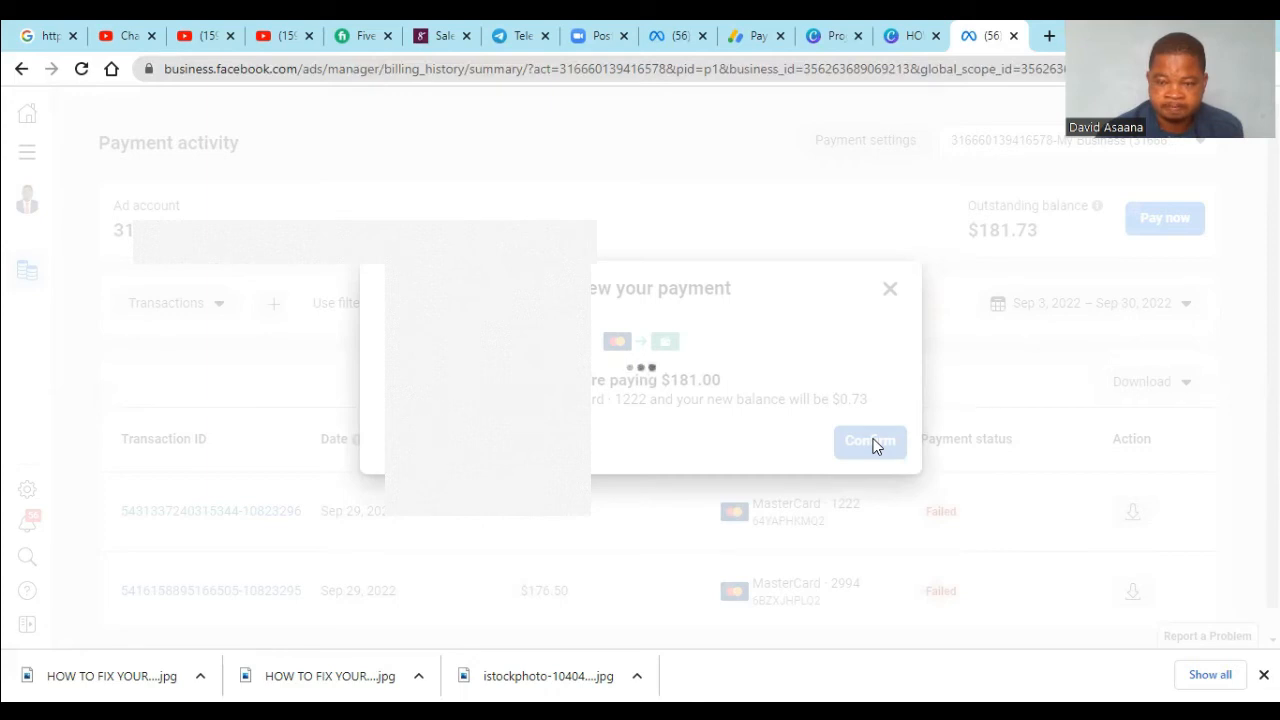
left_click(869, 441)
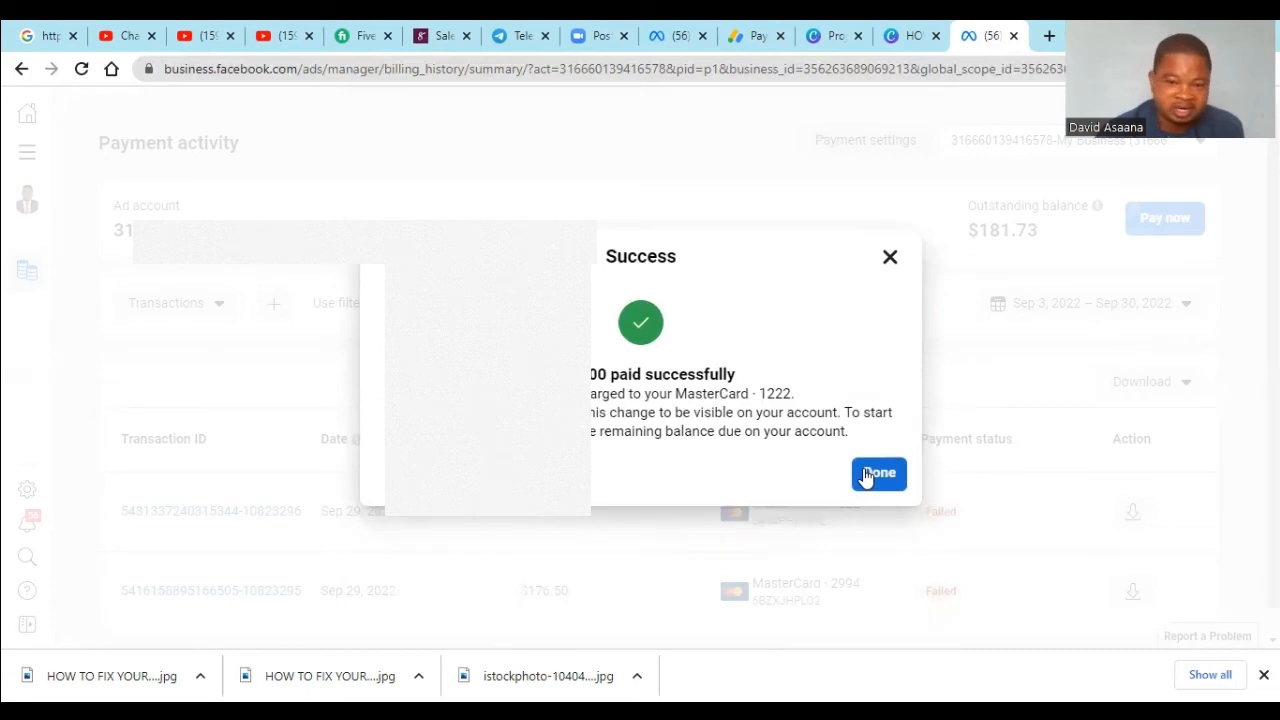
left_click(878, 473)
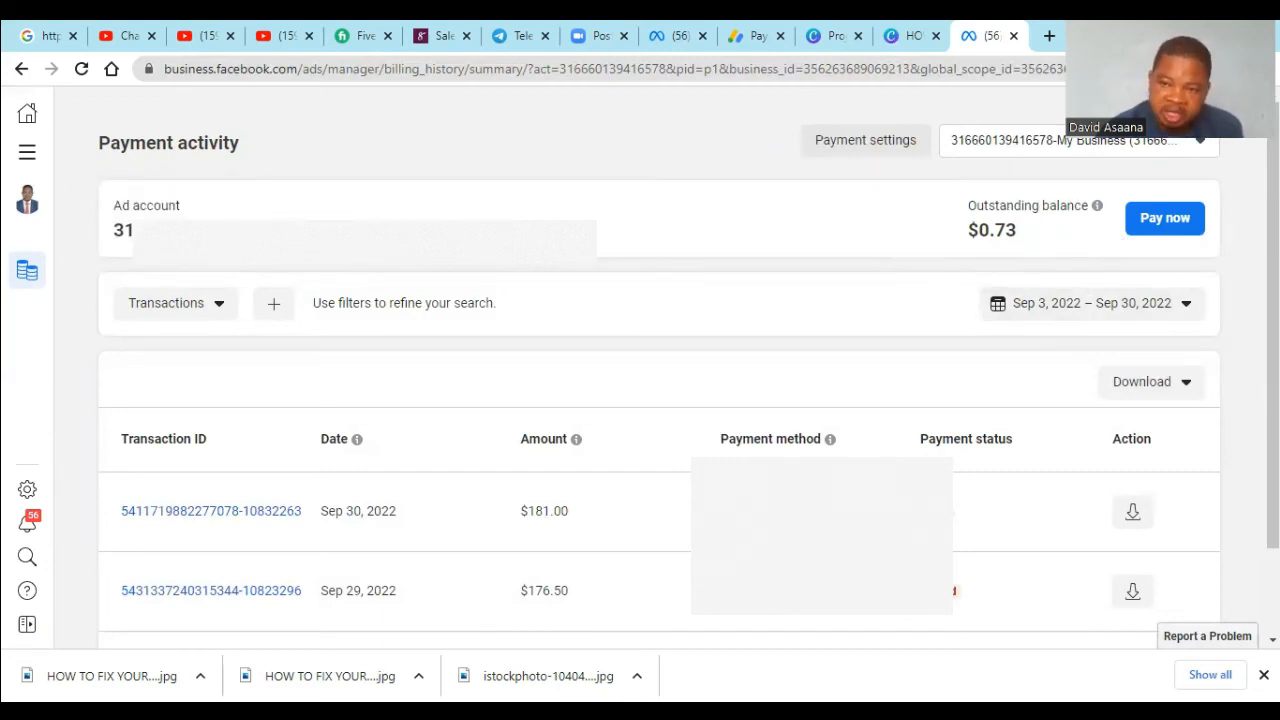
mouse_move(870, 262)
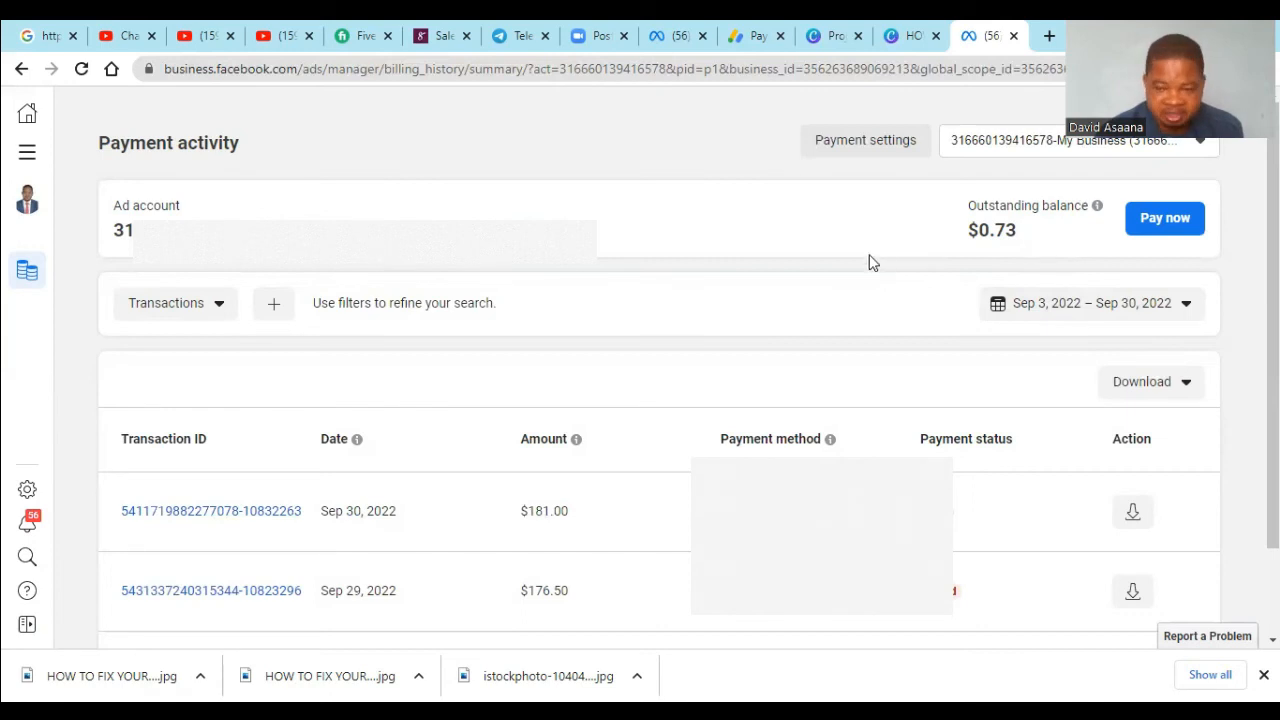
mouse_move(900, 395)
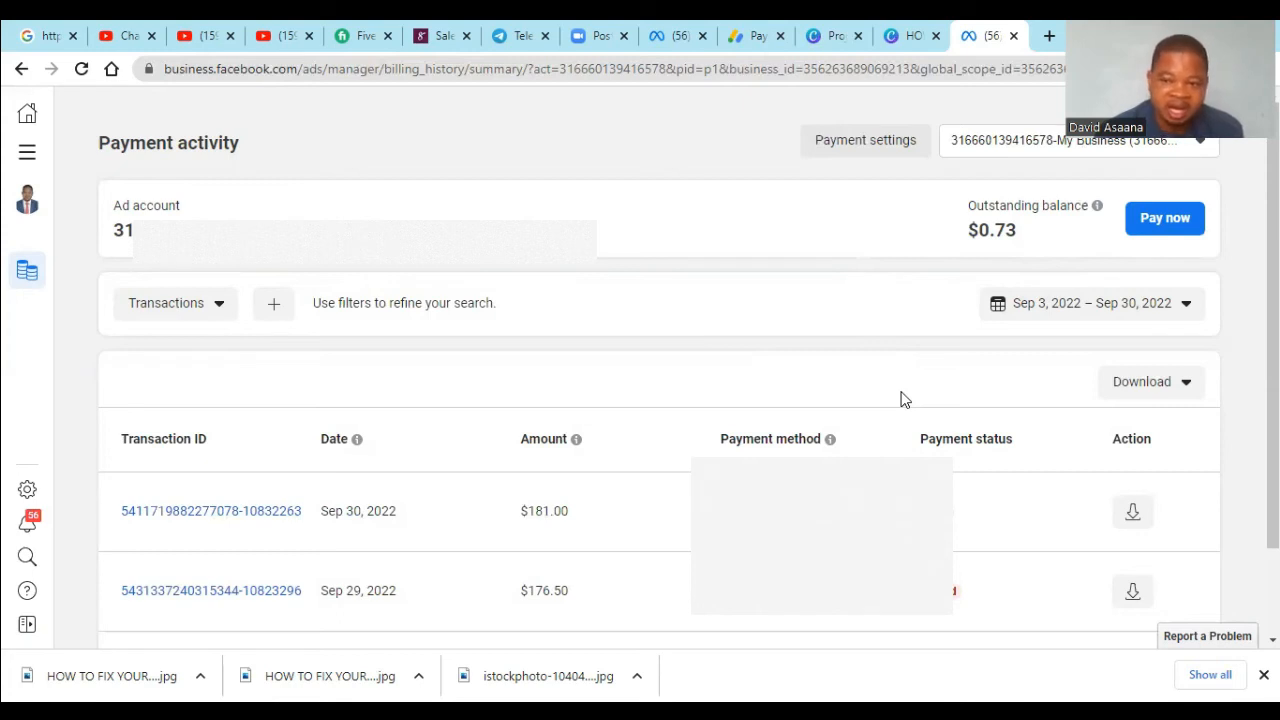
mouse_move(925, 331)
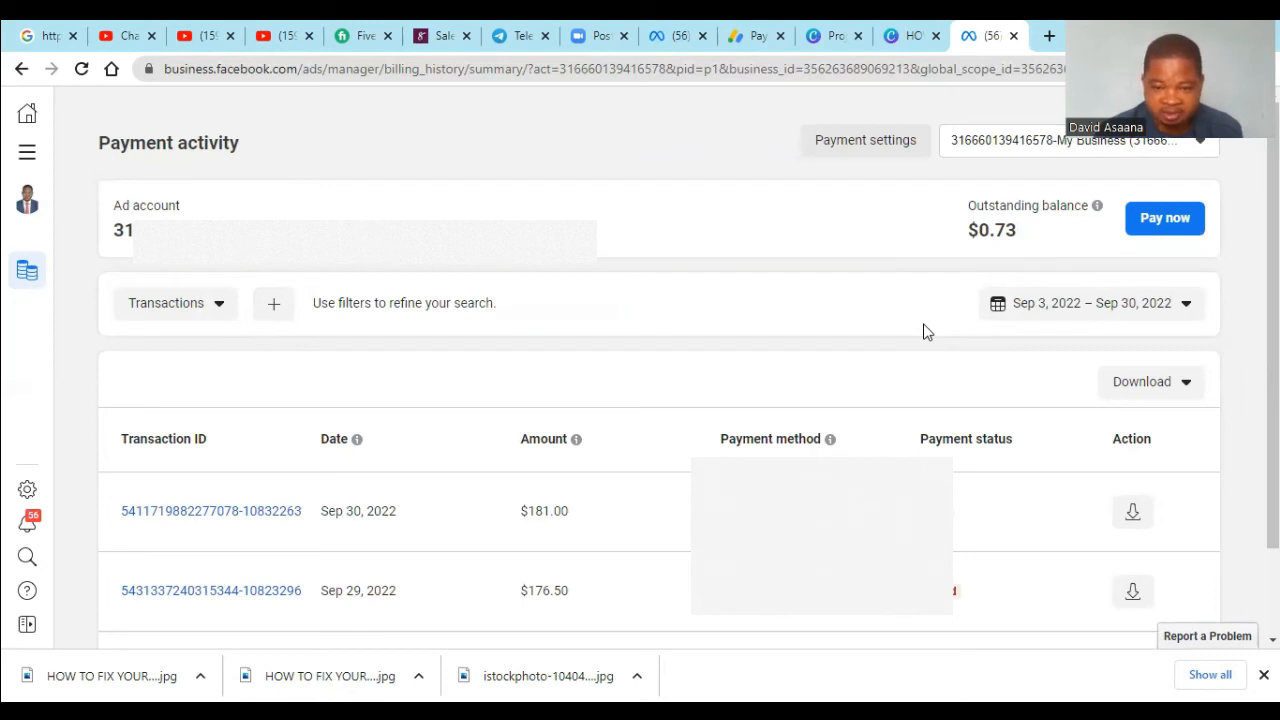
mouse_move(895, 345)
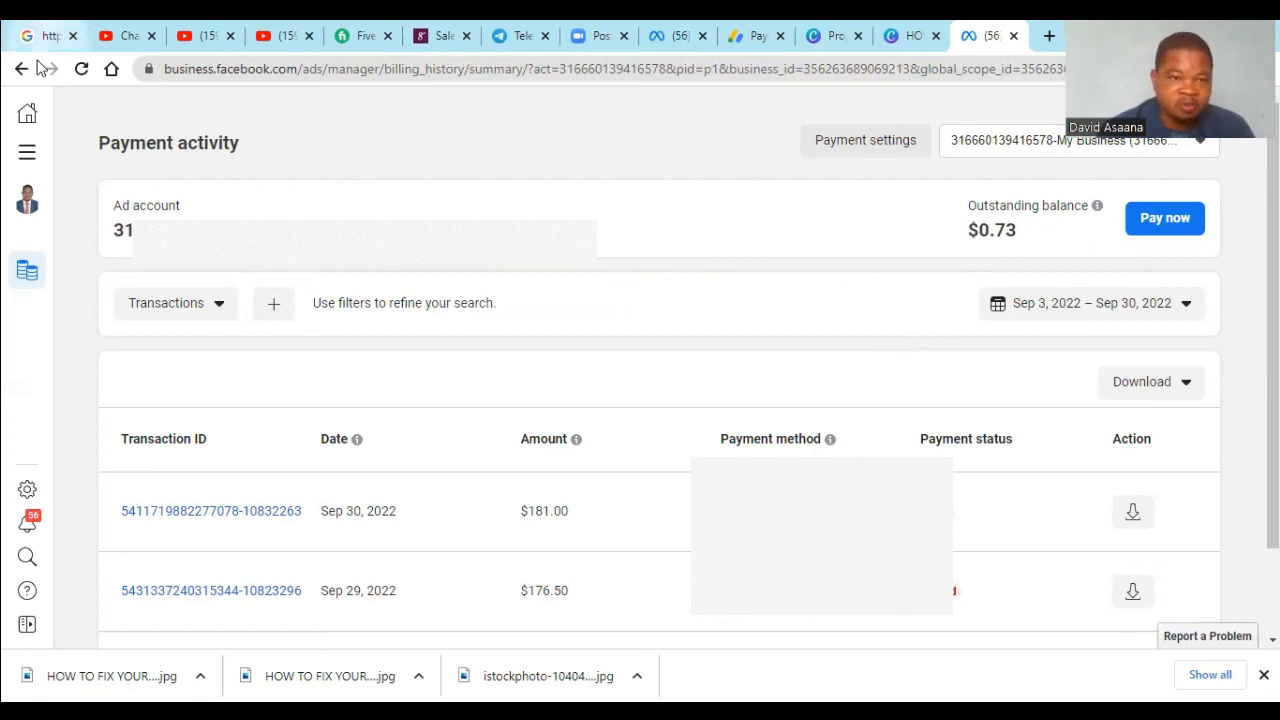
- Go back to Ads Manager Campaigns and scroll through the 69 campaigns
left_click(20, 68)
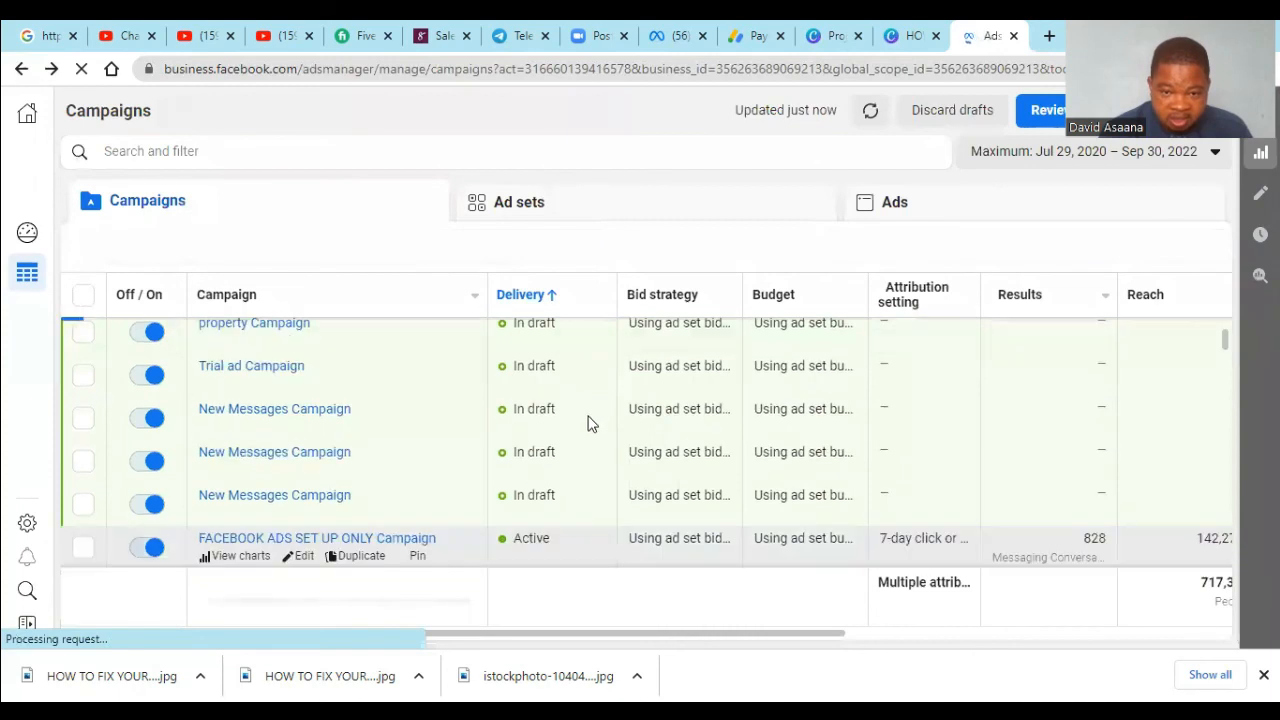
scroll("down", 3)
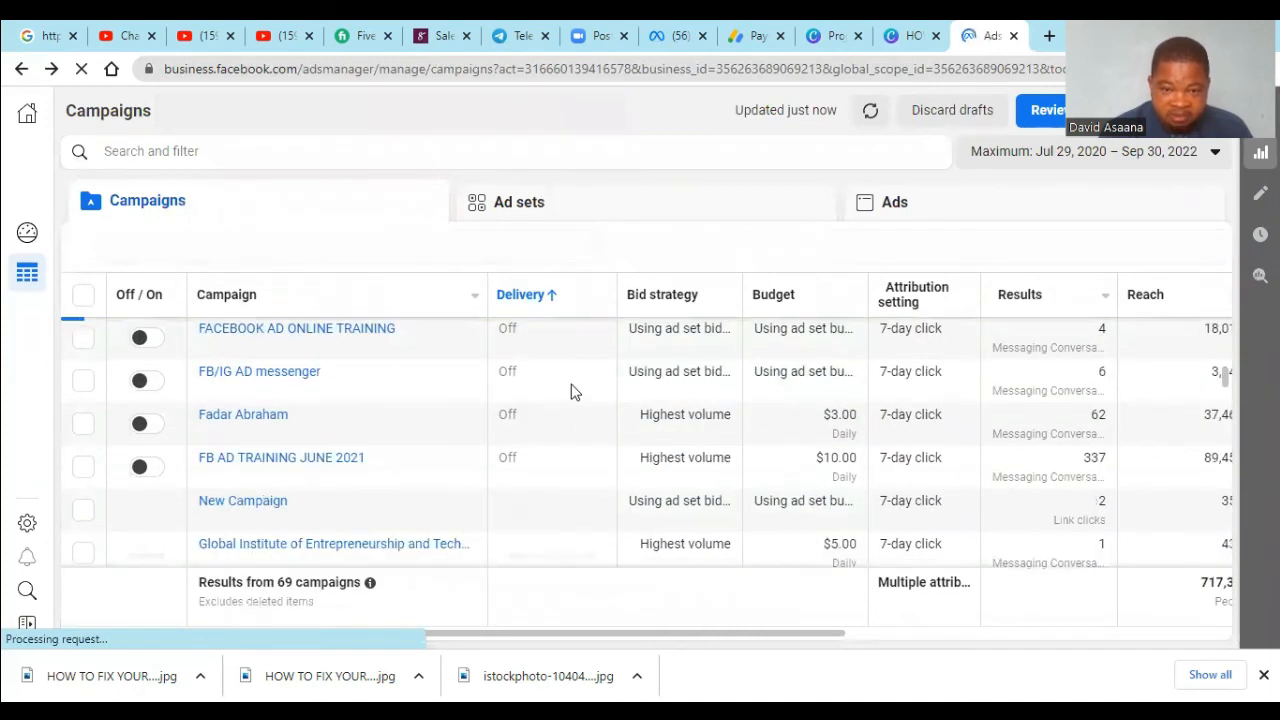
scroll("down", 3)
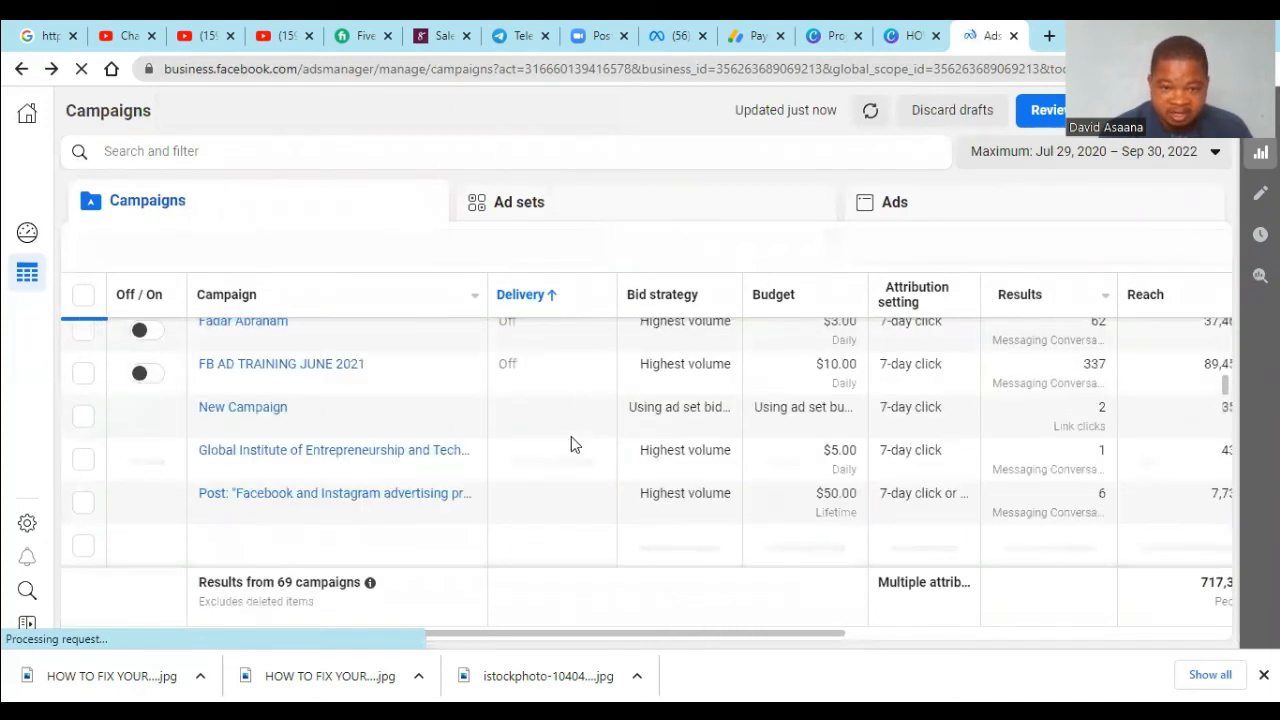